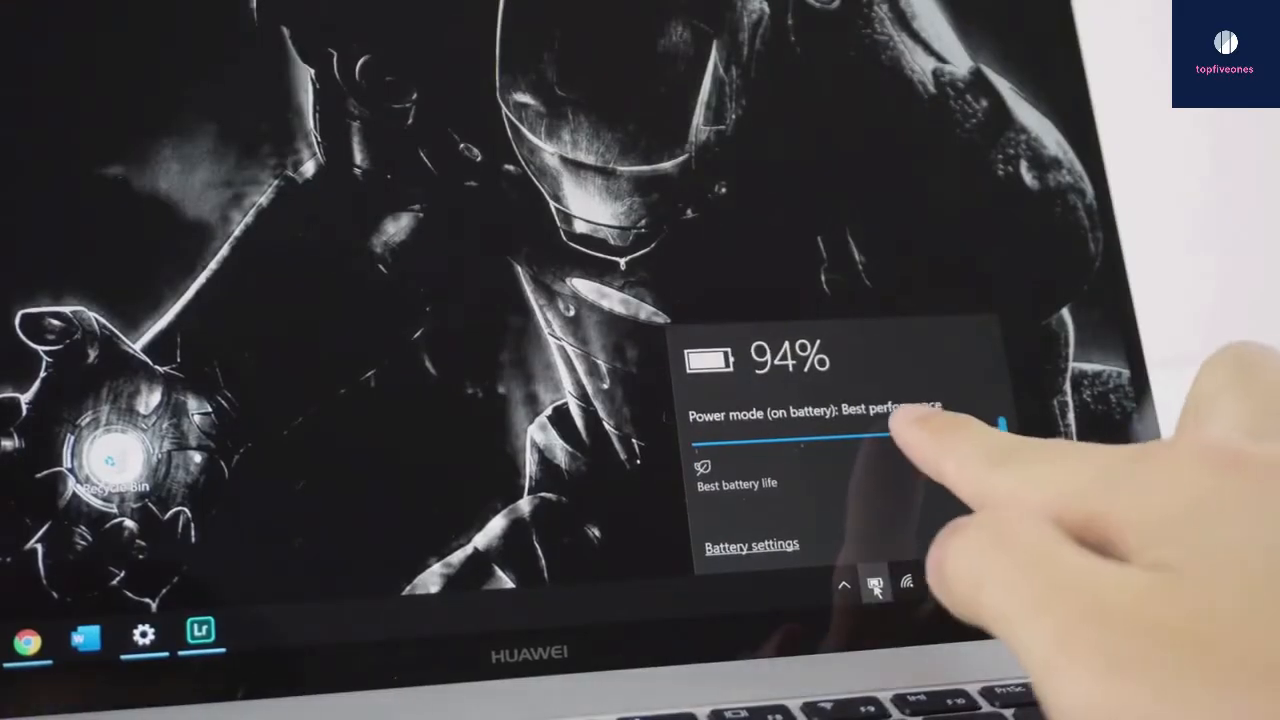
# Slide the battery flyout's power mode from Best performance down to Better battery
pyautogui.moveTo(990, 437); pyautogui.dragTo(800, 437)
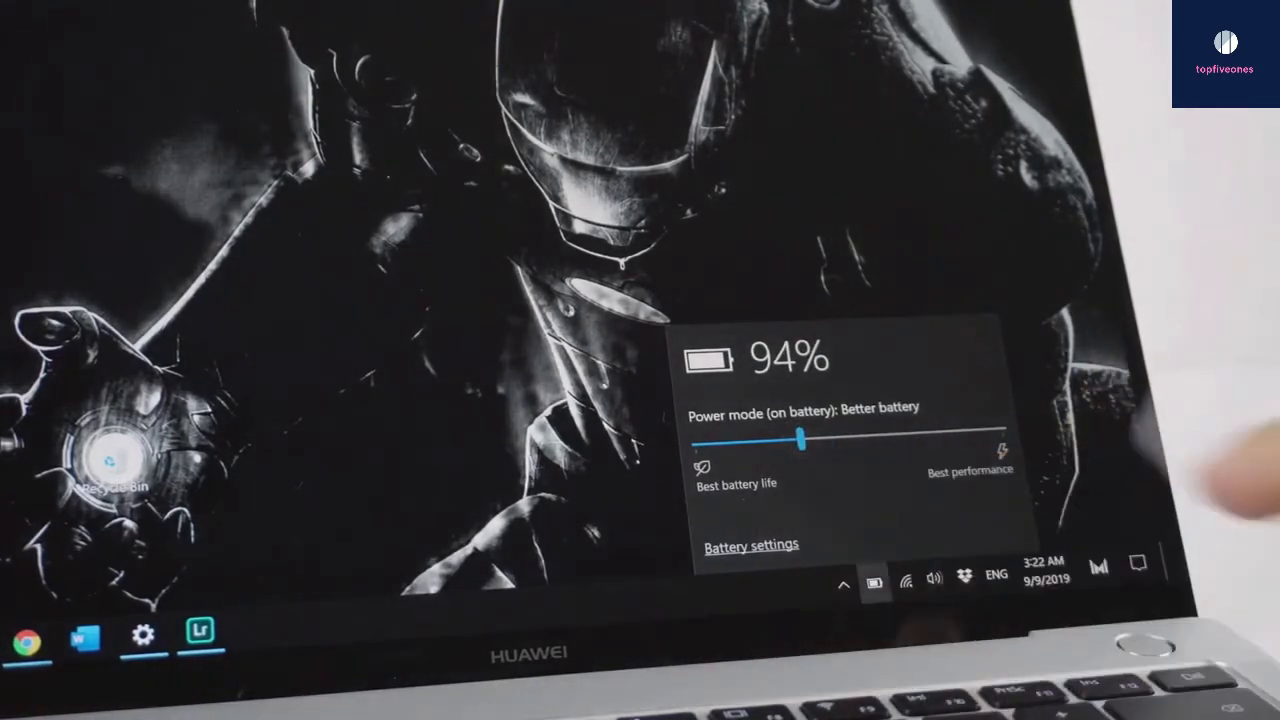